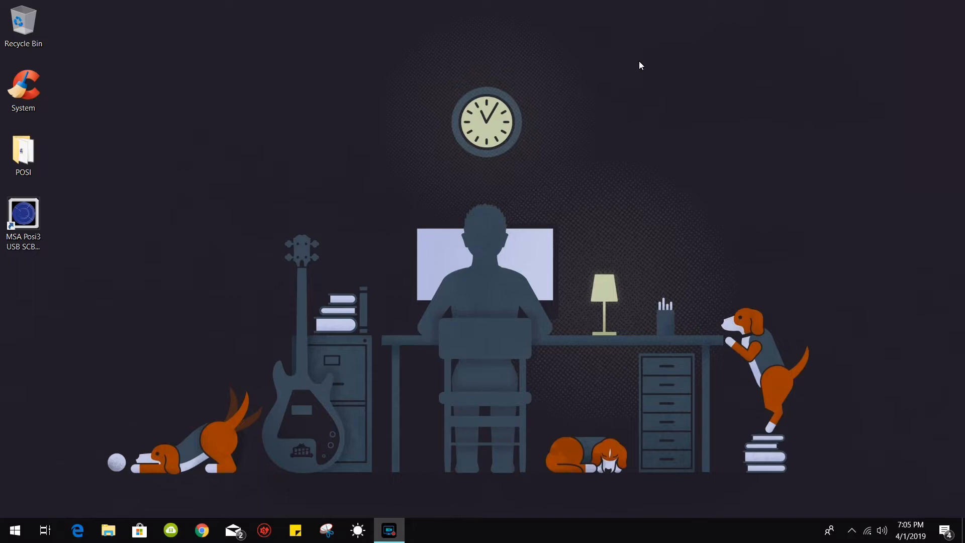
mouse_move(47, 196)
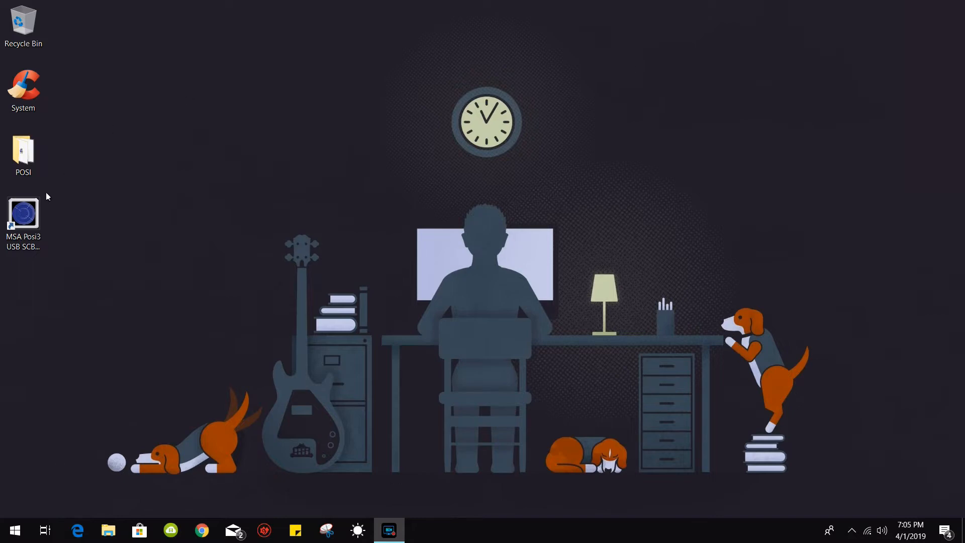
Launch MSA Posi3 USB from its desktop shortcut.
double_click(23, 215)
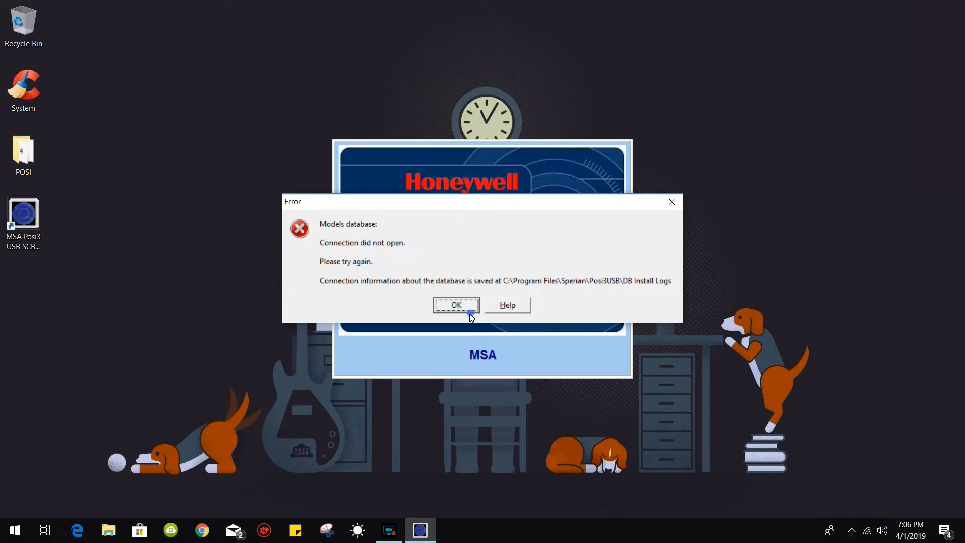
Dismiss the Models, Test Results and Users database connection errors to reach MSA Options.
click(457, 304)
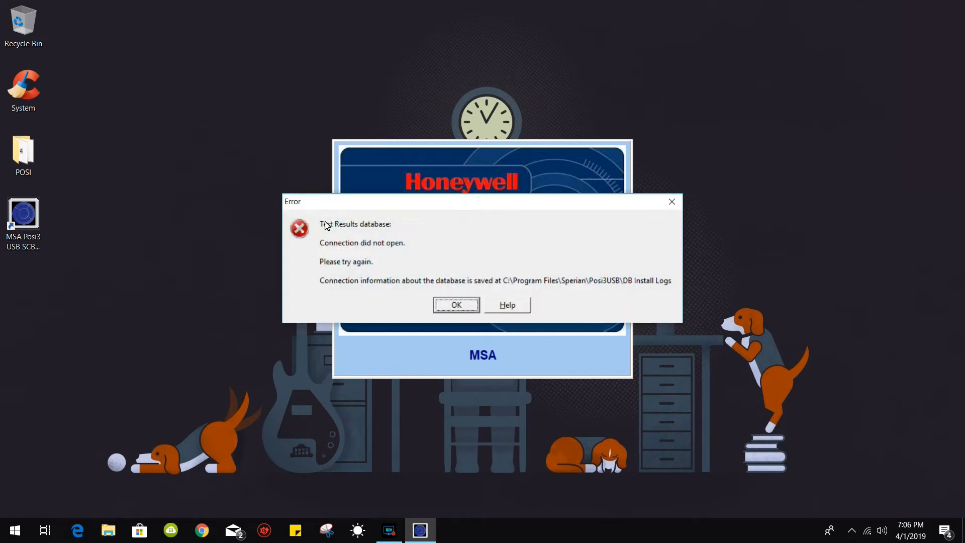
click(455, 305)
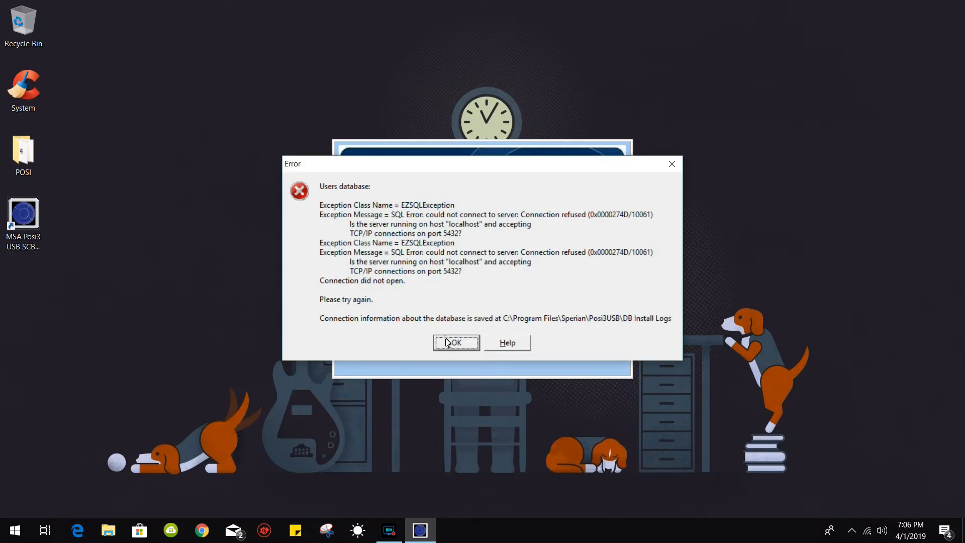
click(455, 343)
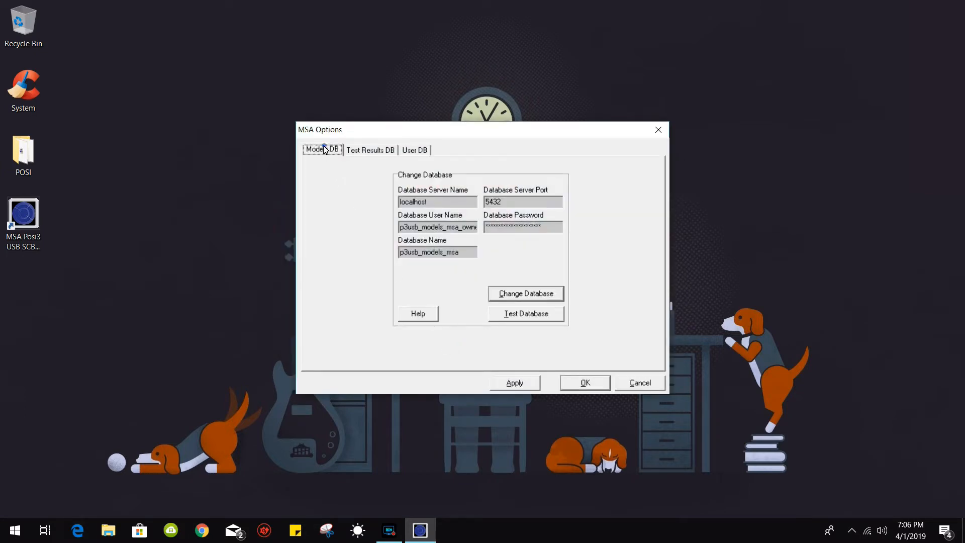
Check the DB connection tabs, then exit Posi3 USB without a database connection.
click(415, 150)
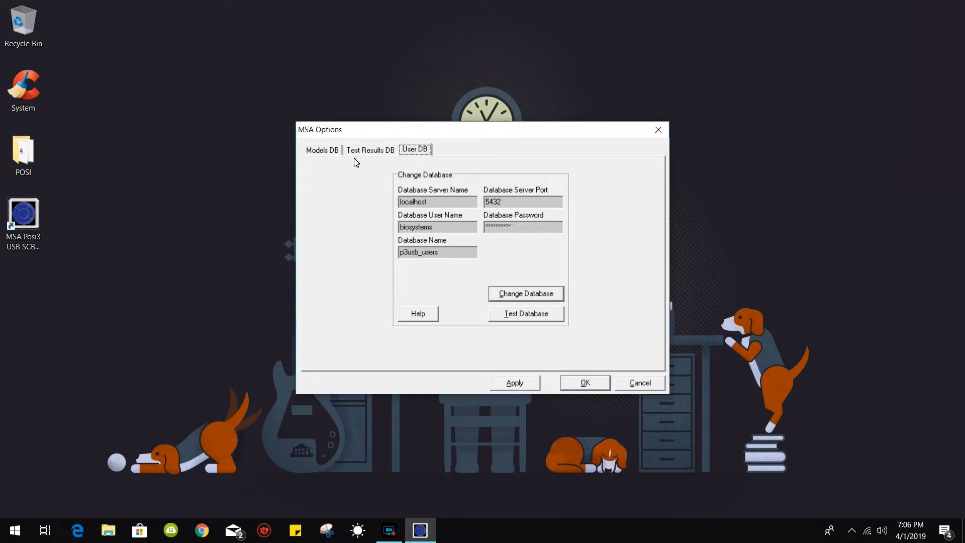
click(321, 150)
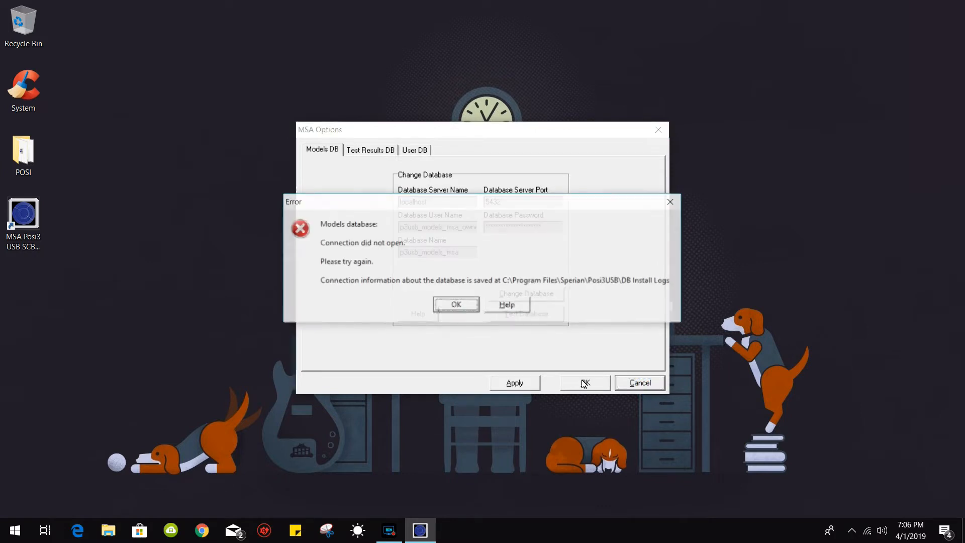
click(456, 303)
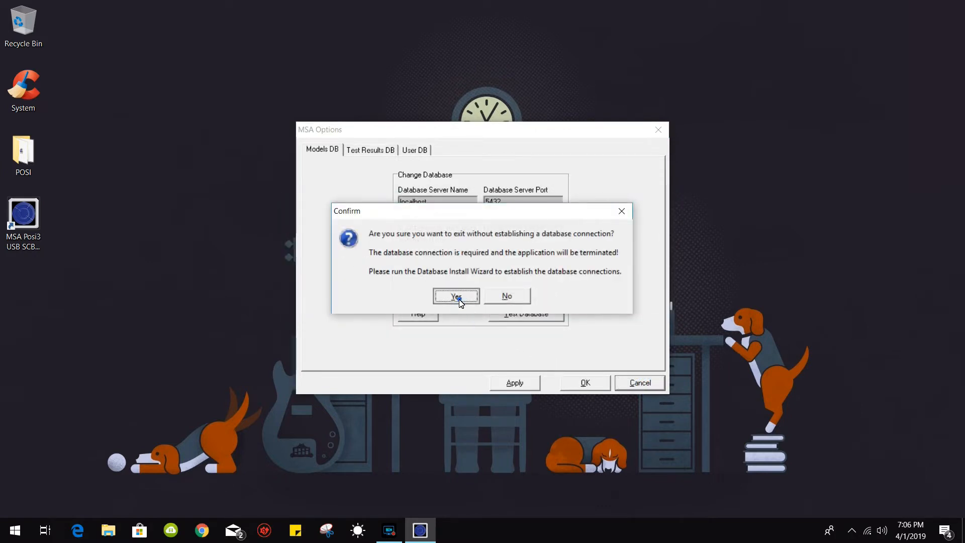
click(506, 295)
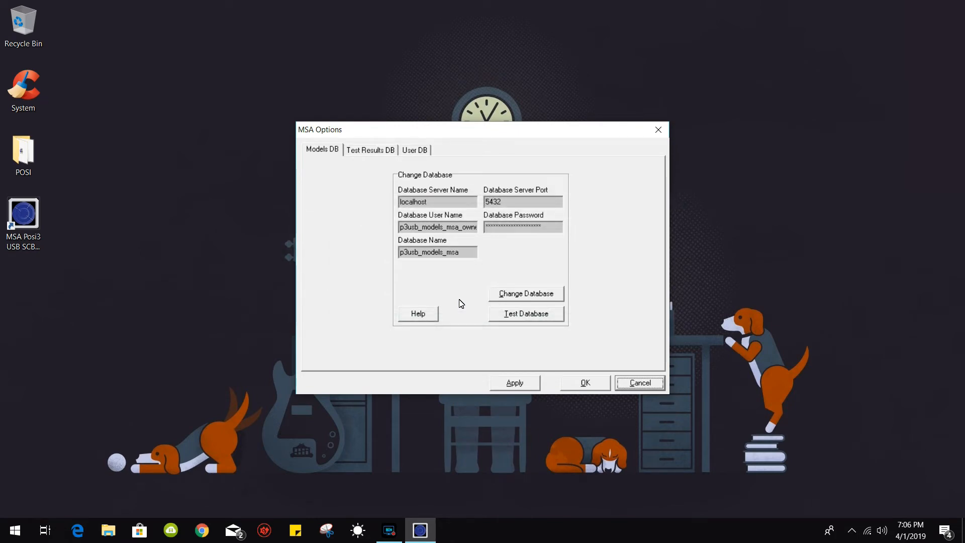
click(639, 382)
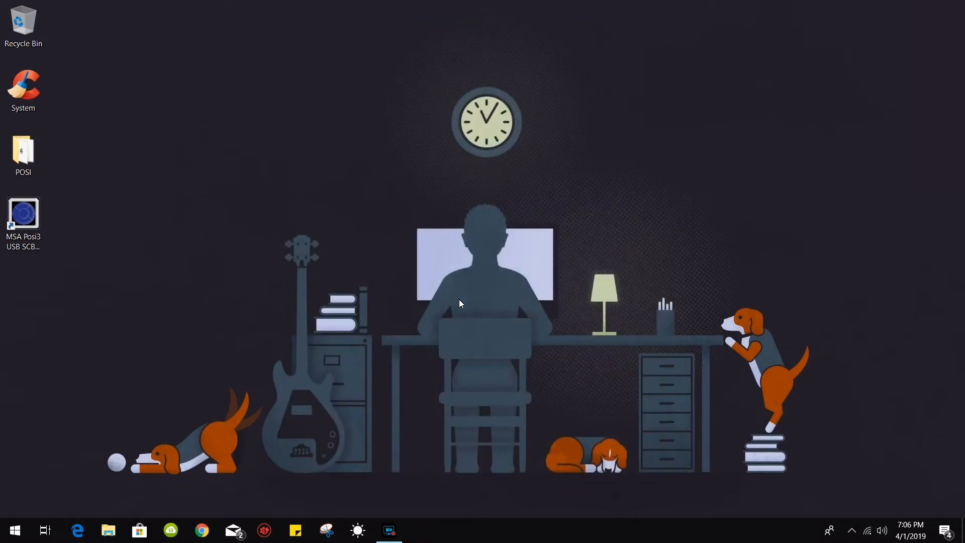
mouse_move(109, 530)
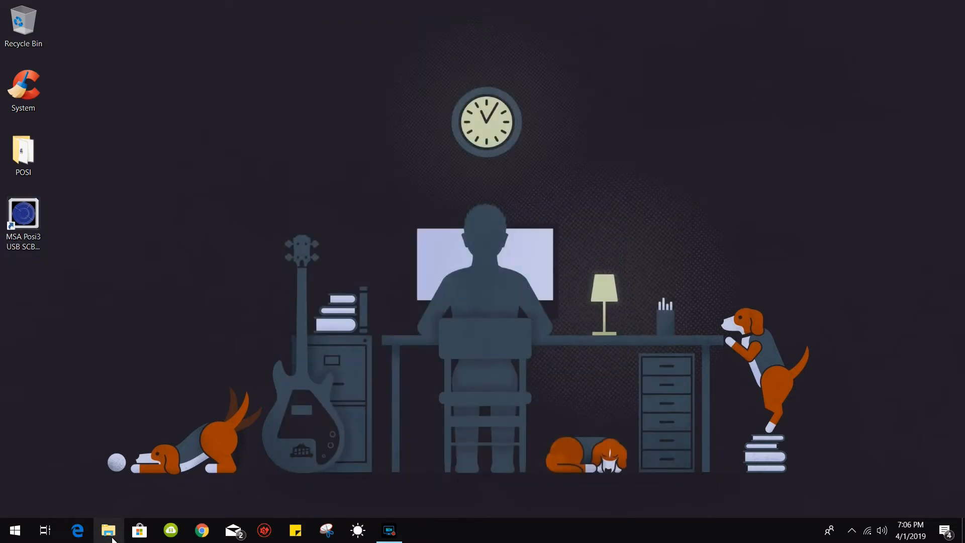
Bring up File Explorer from the taskbar on Quick access.
click(109, 530)
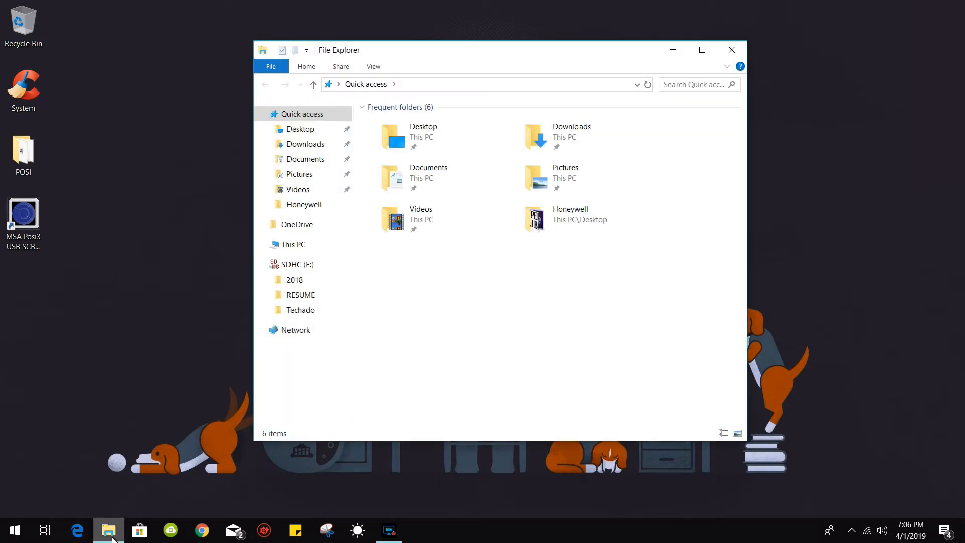
Navigate to Program Files (x86) on the Windows (C:) drive.
click(293, 244)
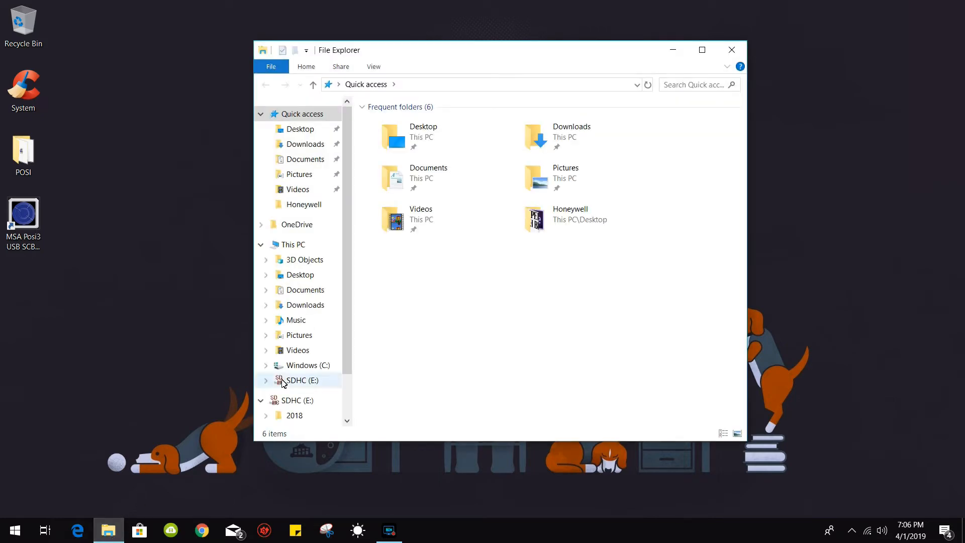
click(308, 365)
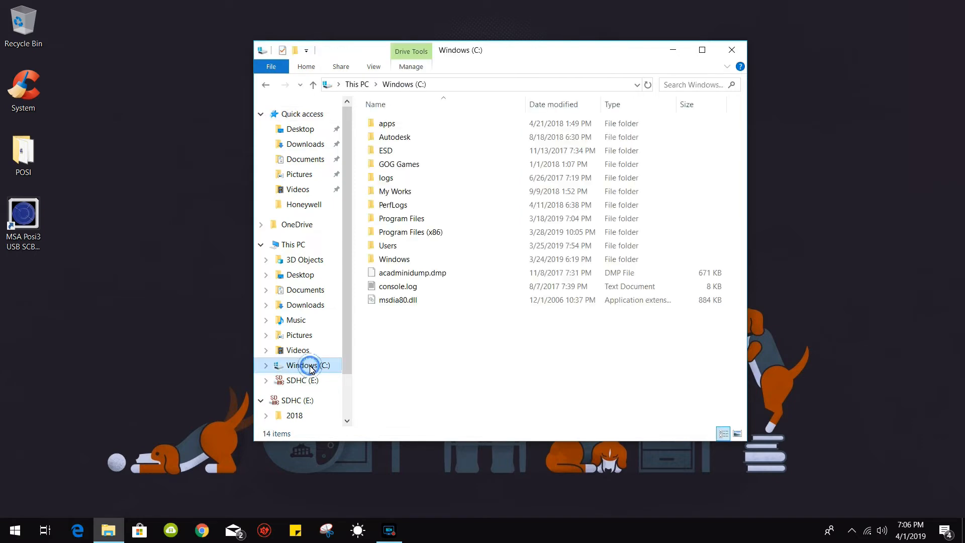
click(410, 233)
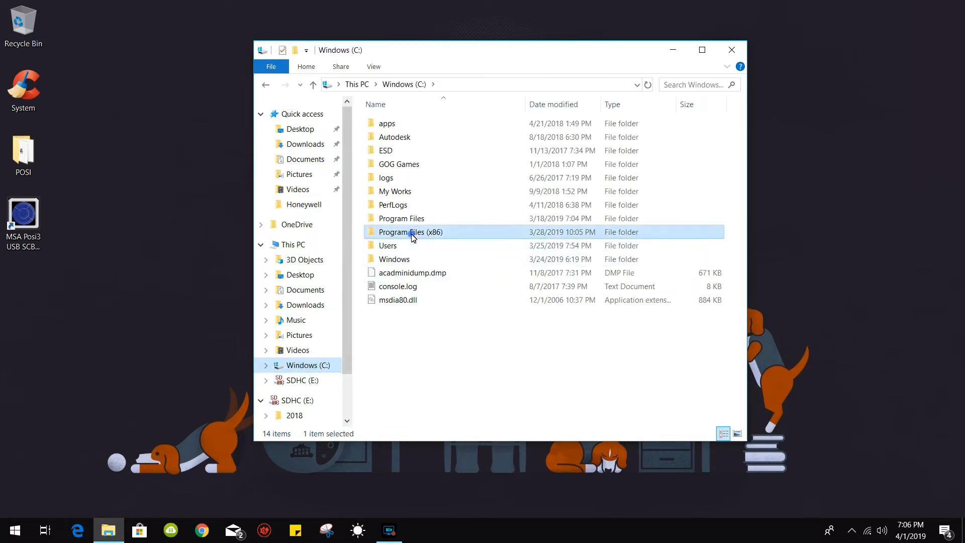
double_click(410, 232)
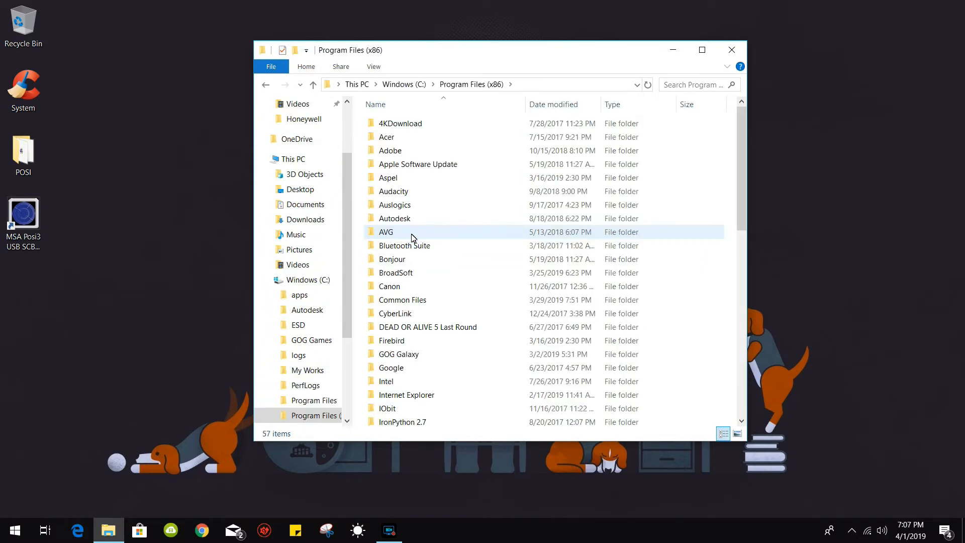
Bring up the Properties window for the PostgreSQL folder.
scroll(down, 3)
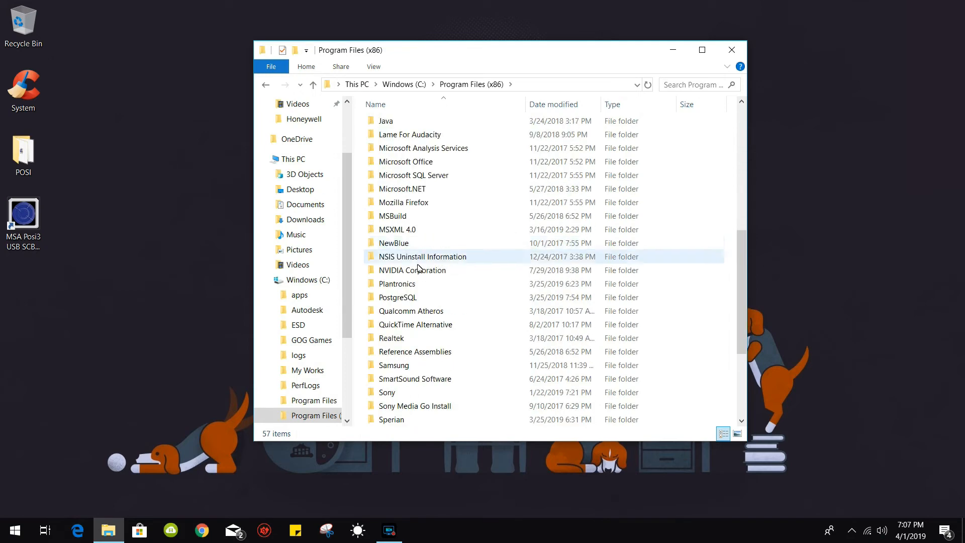
right_click(398, 298)
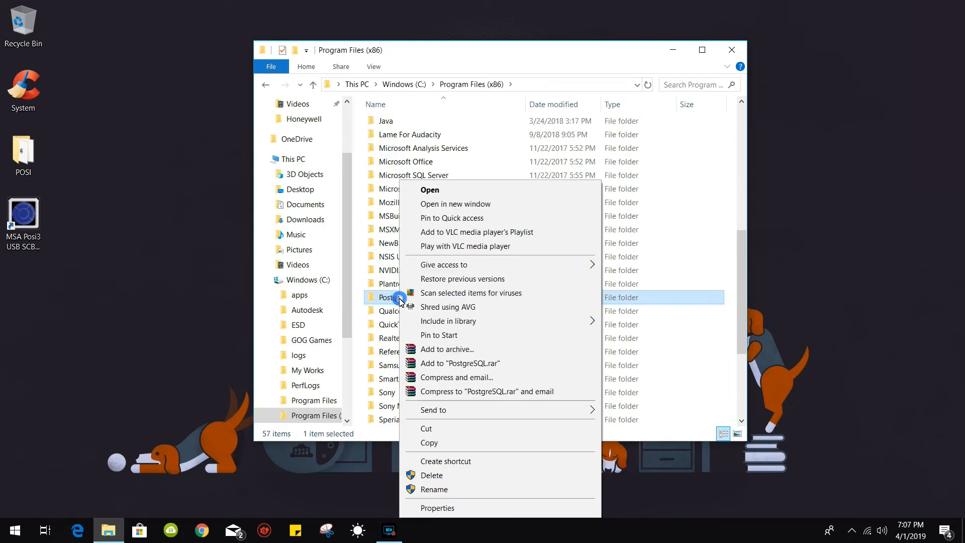
mouse_move(438, 508)
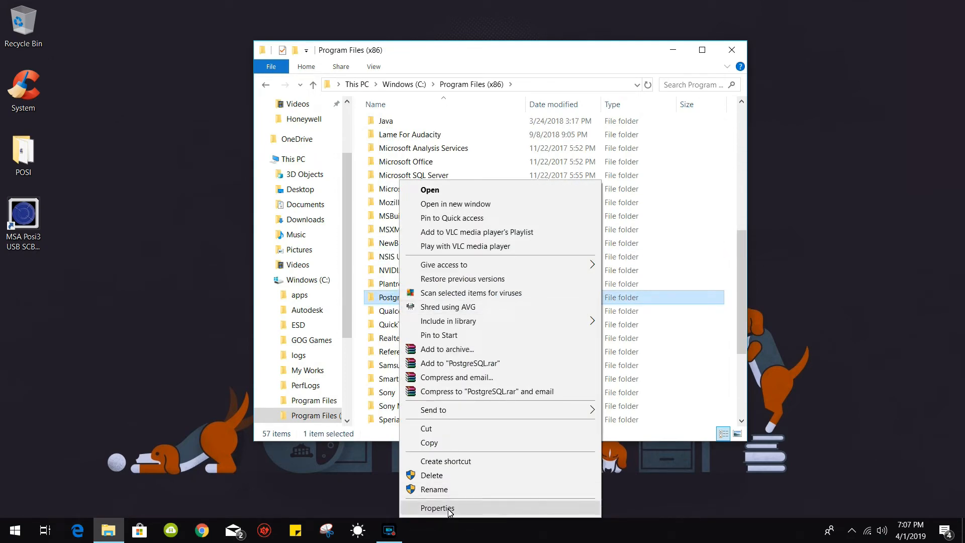
click(437, 507)
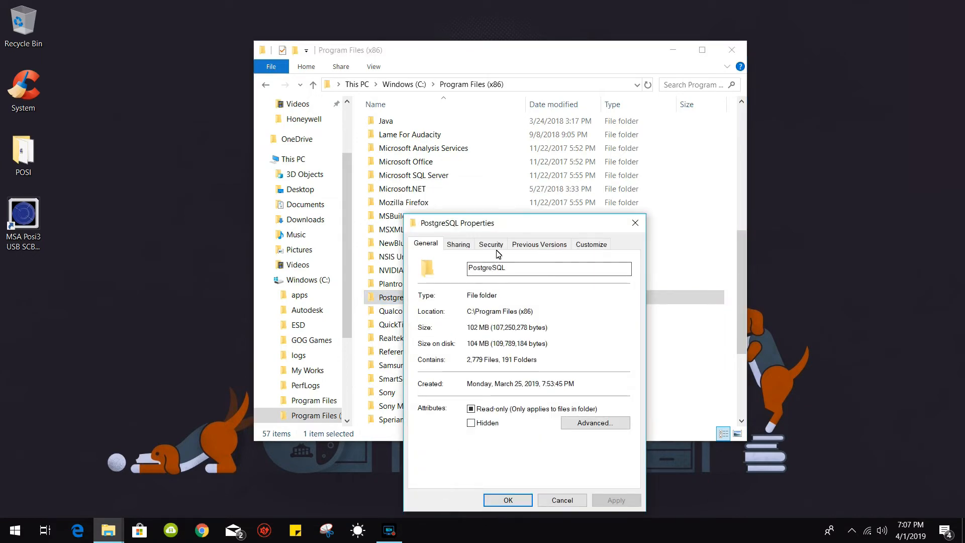
On the Security tab, select the bio1 user and start editing the PostgreSQL folder permissions.
click(491, 244)
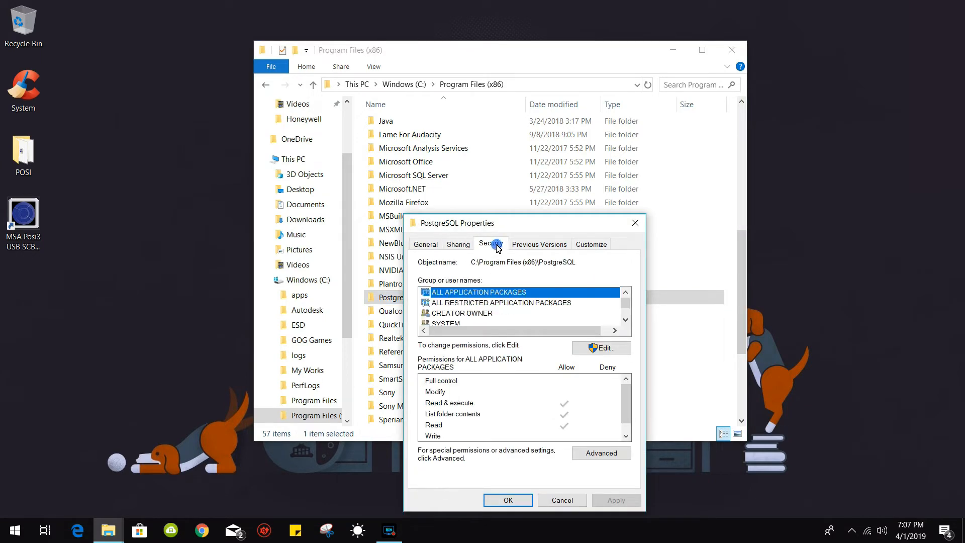
scroll(down, 3)
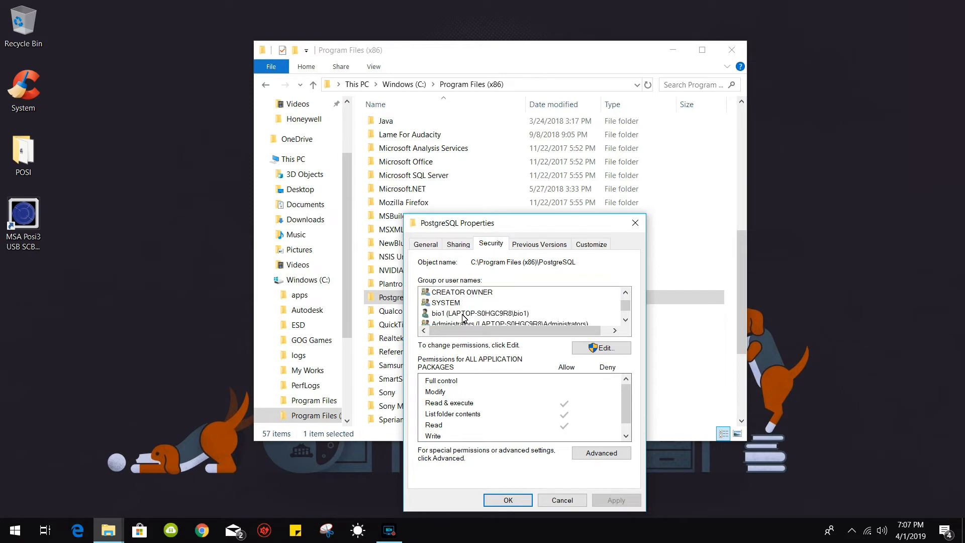
click(479, 313)
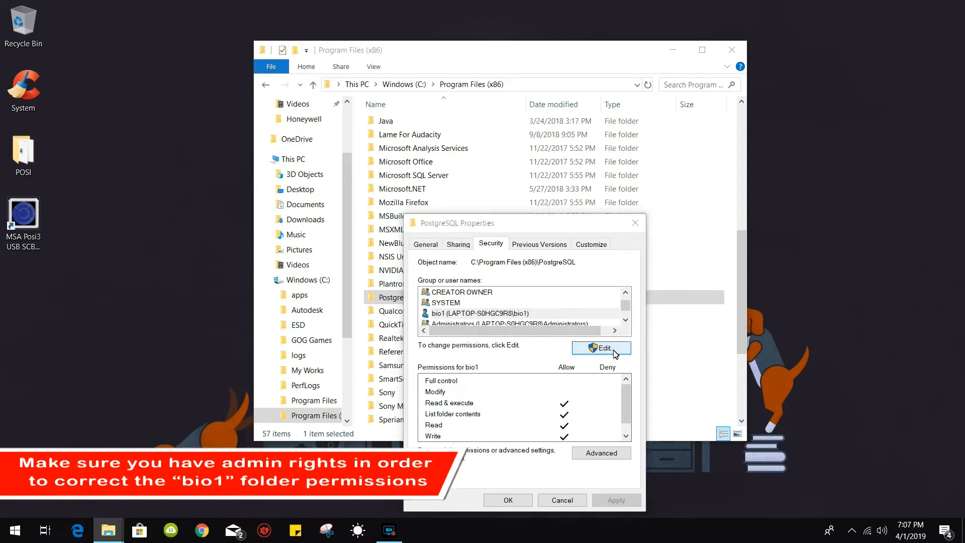
click(602, 349)
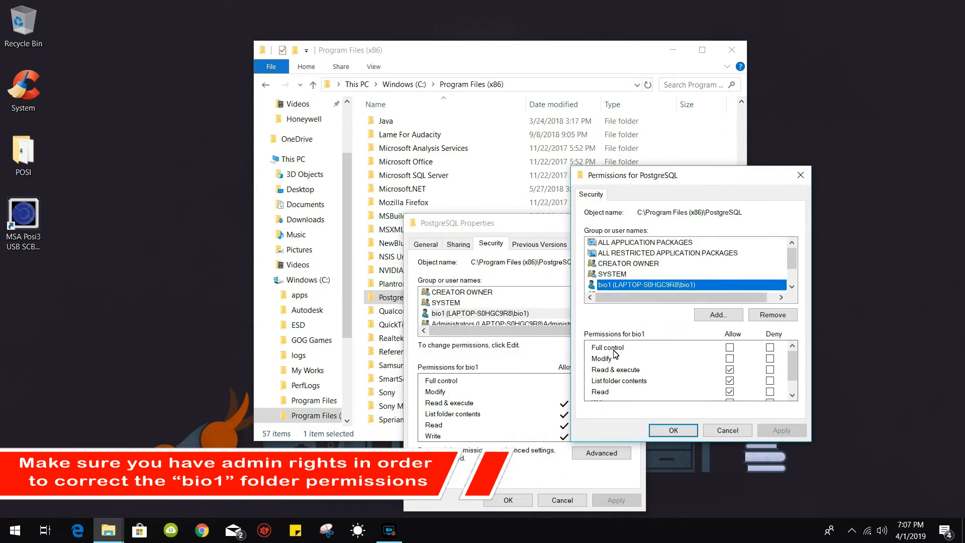
Allow Full control for bio1 on PostgreSQL, apply it, and close the folder properties.
click(730, 358)
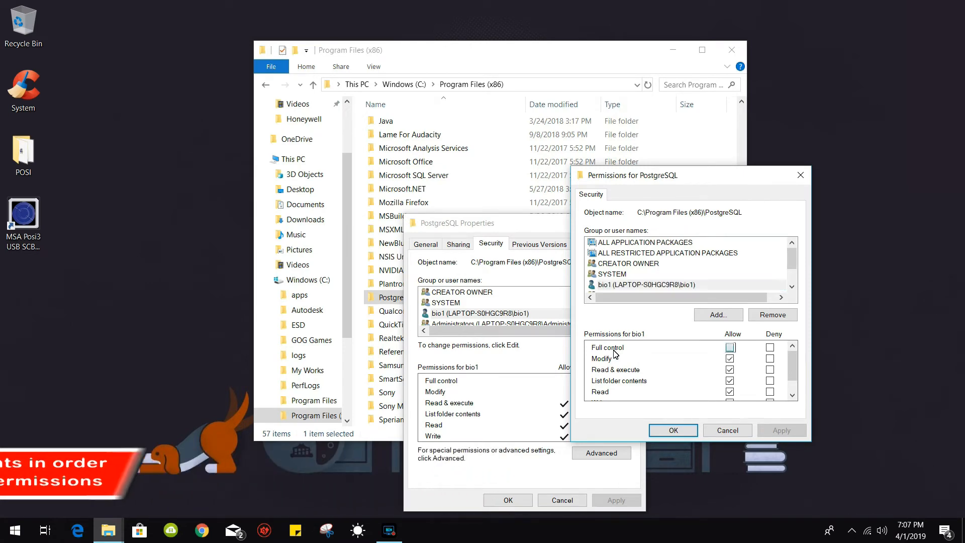
click(730, 347)
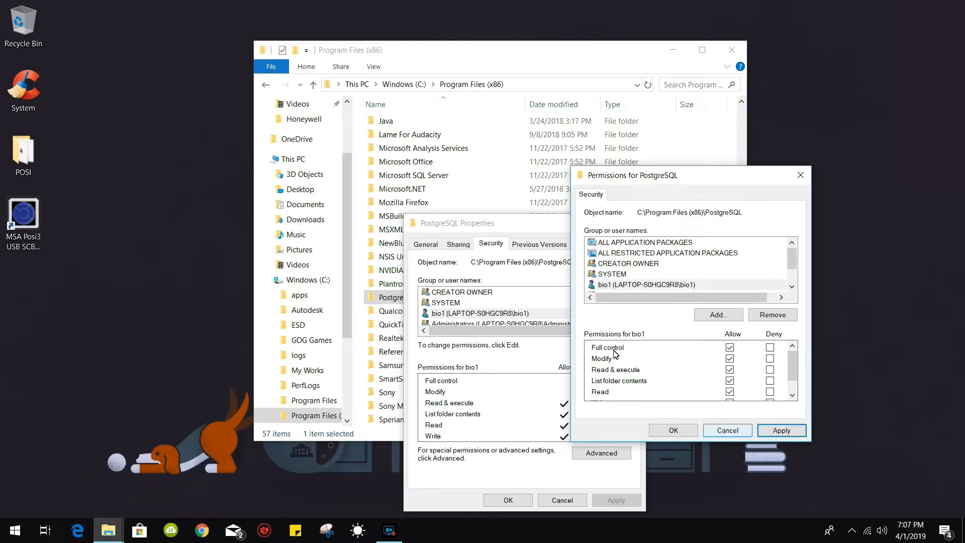
click(781, 430)
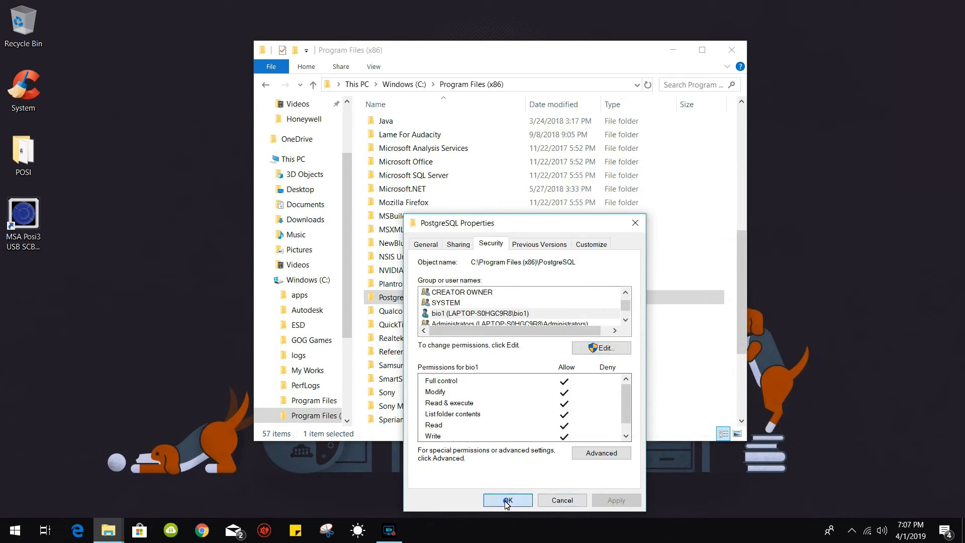
click(507, 500)
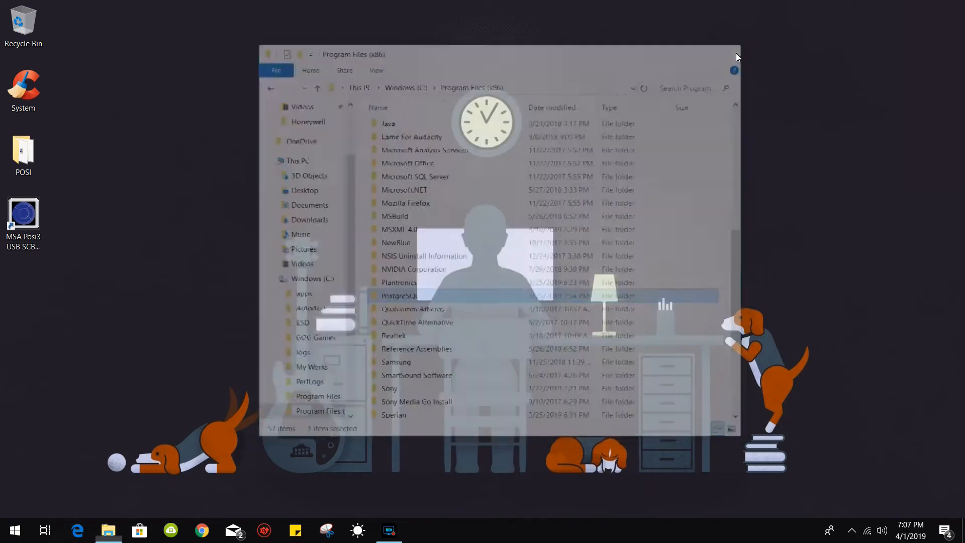
click(736, 55)
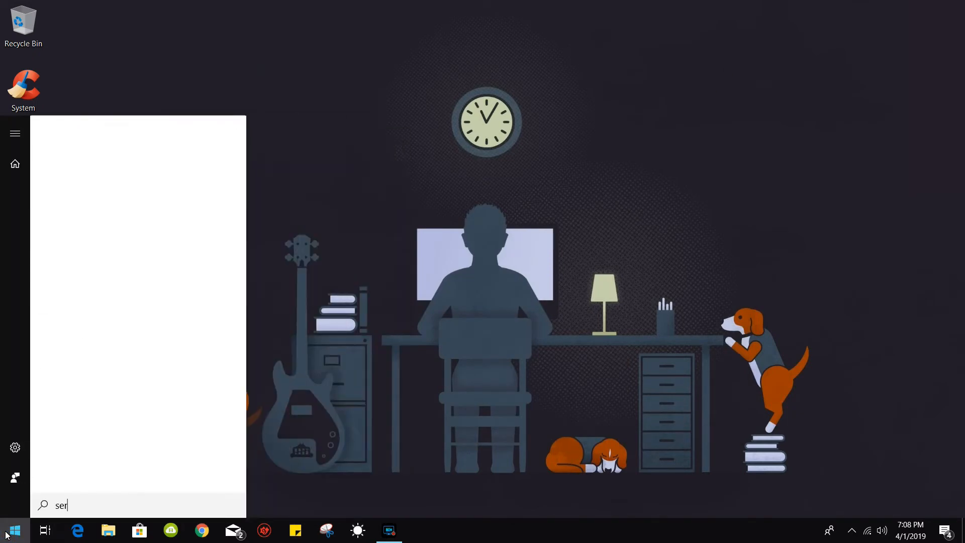
Search Start for 'services' and run the Services app as administrator.
text(vices)
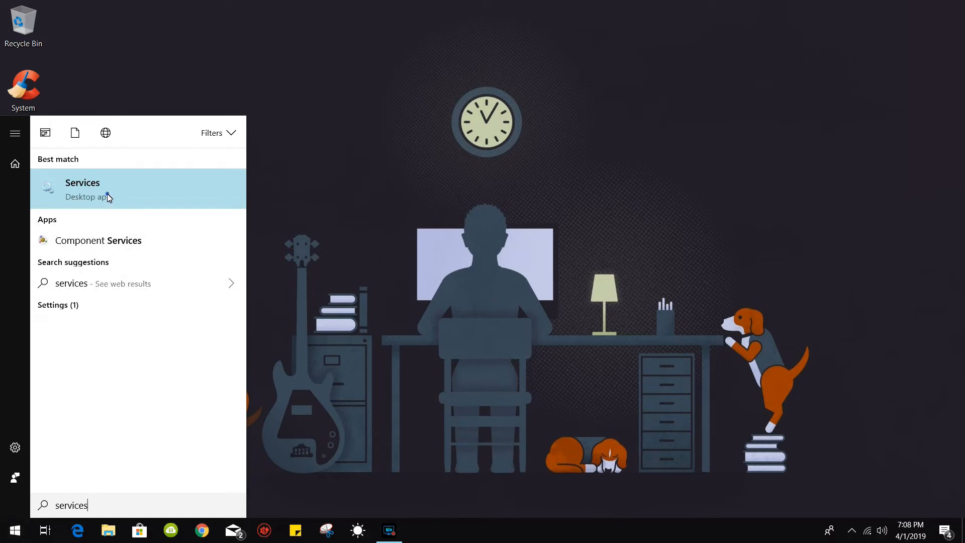
right_click(82, 188)
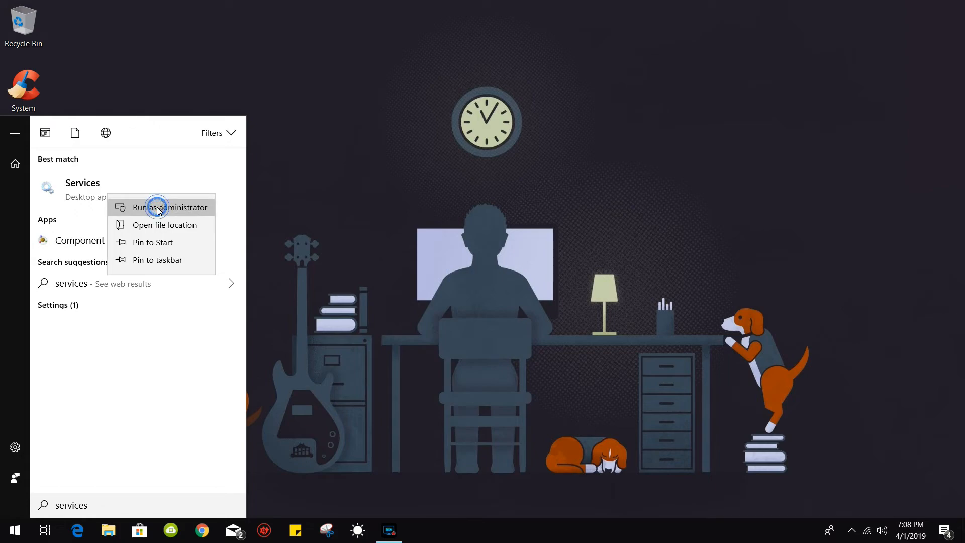
click(169, 207)
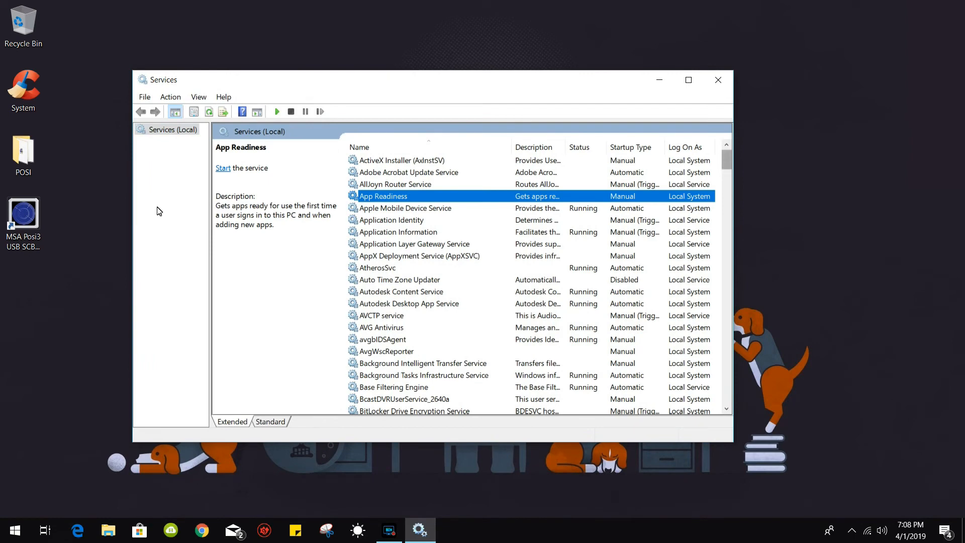
Set Secondary Logon to Automatic startup, start it, and save its settings.
click(401, 292)
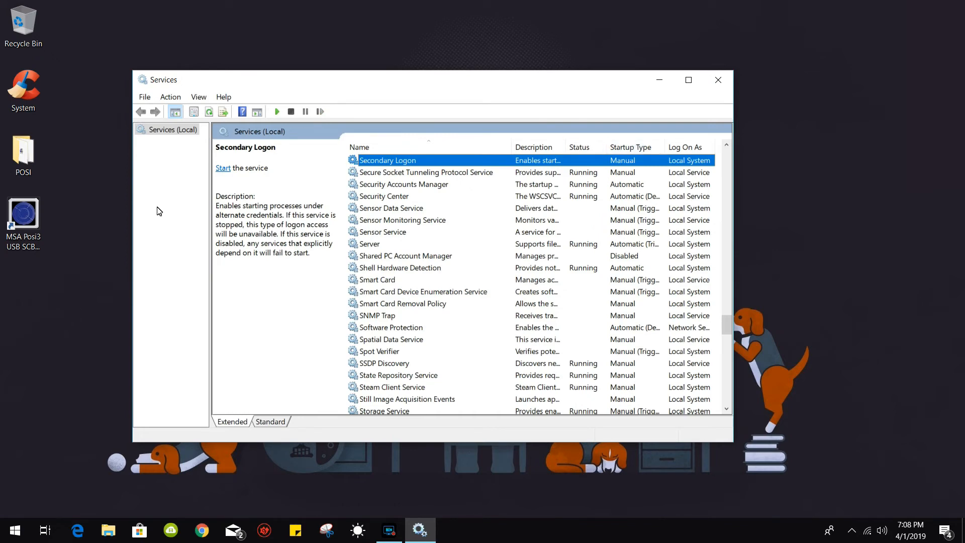
double_click(388, 160)
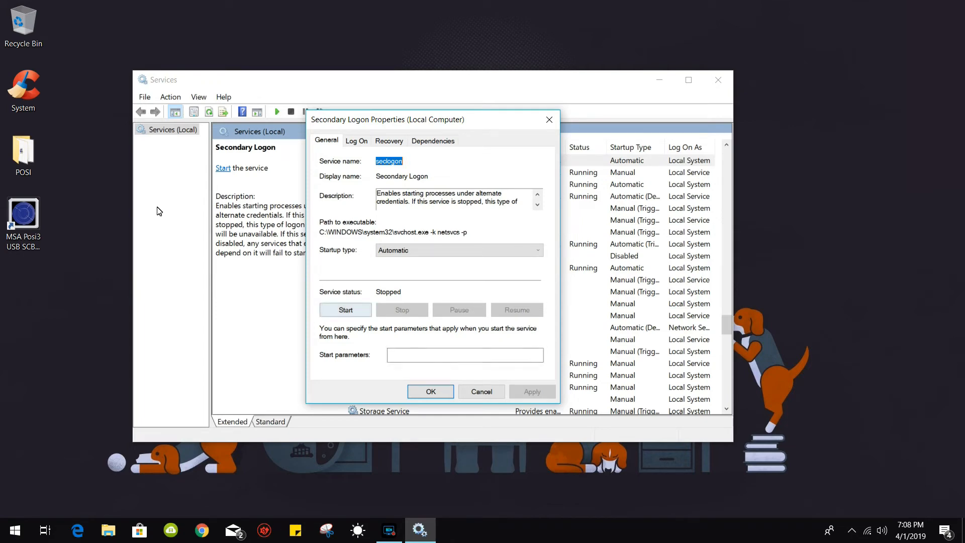
click(345, 309)
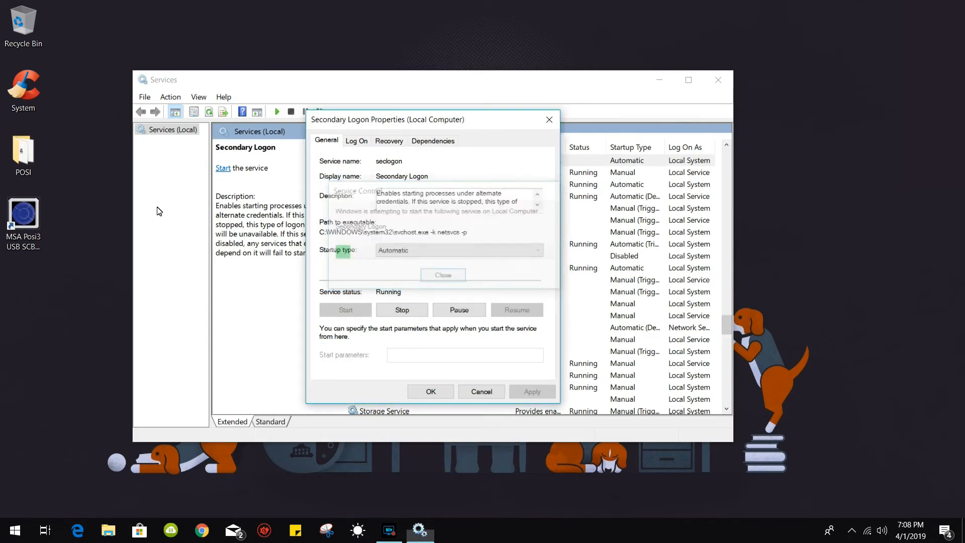
click(431, 391)
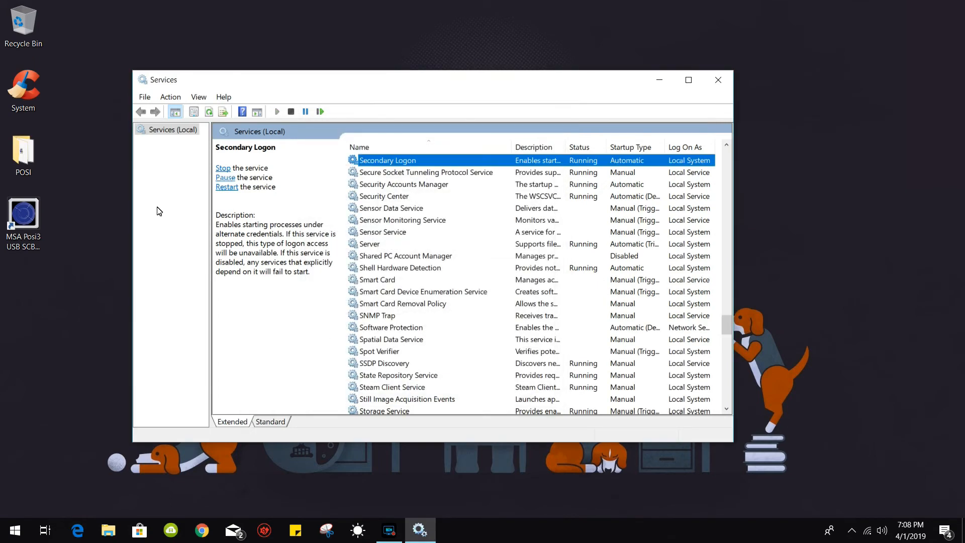
Set PostgreSQL Database Server 8.3 to Automatic, start it, save, and close Services.
scroll(up, 3)
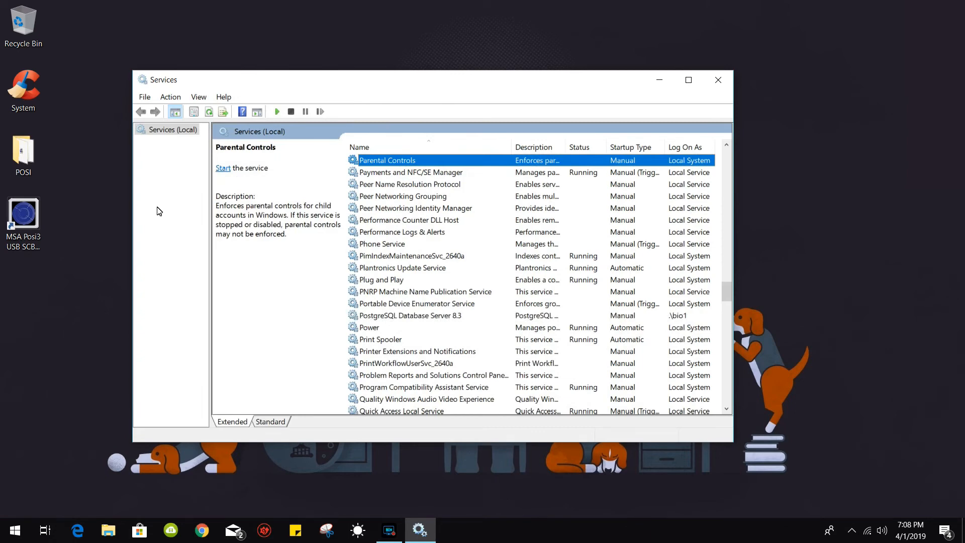
click(409, 315)
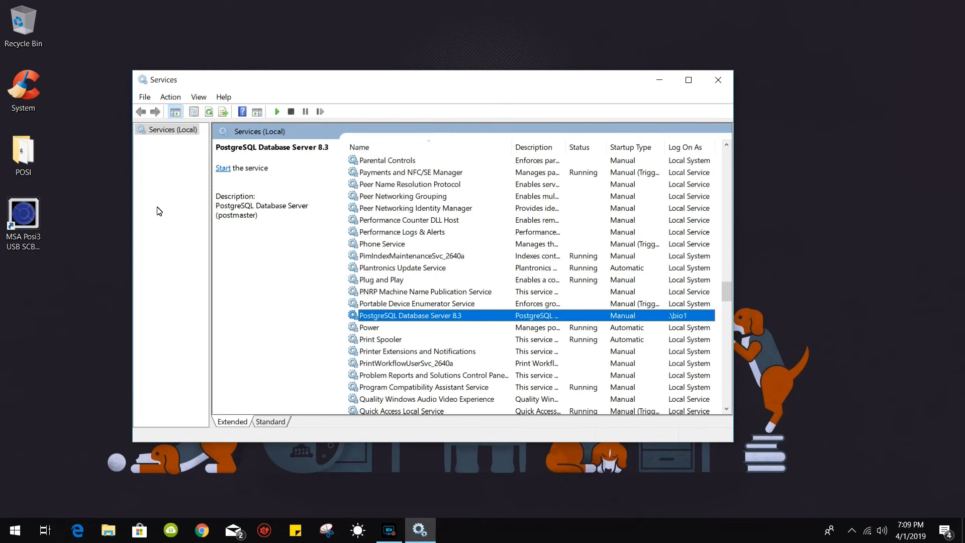
double_click(410, 315)
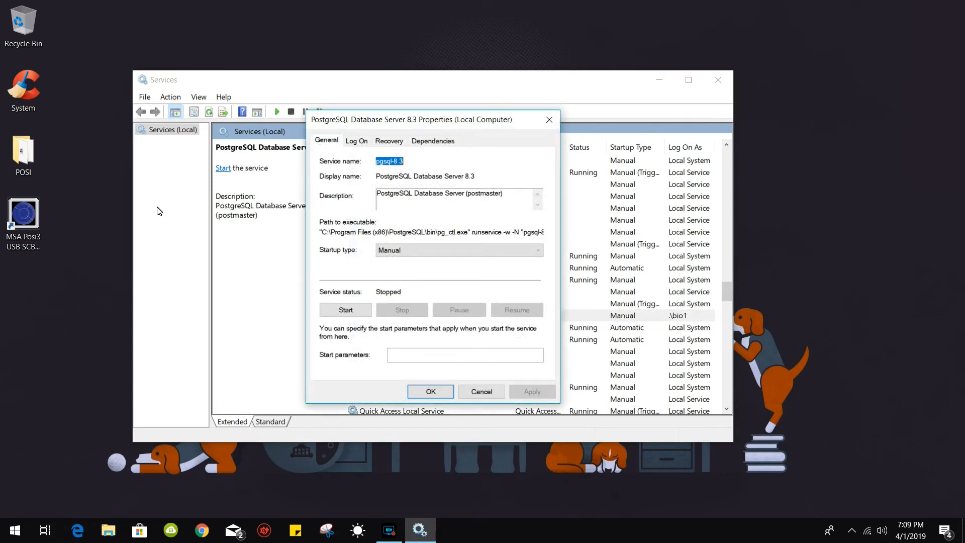
click(537, 250)
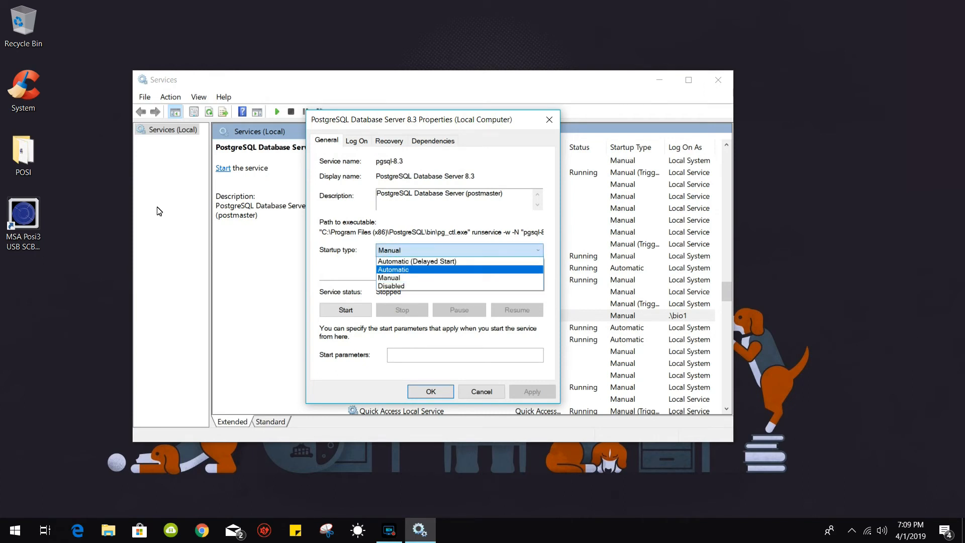
click(393, 270)
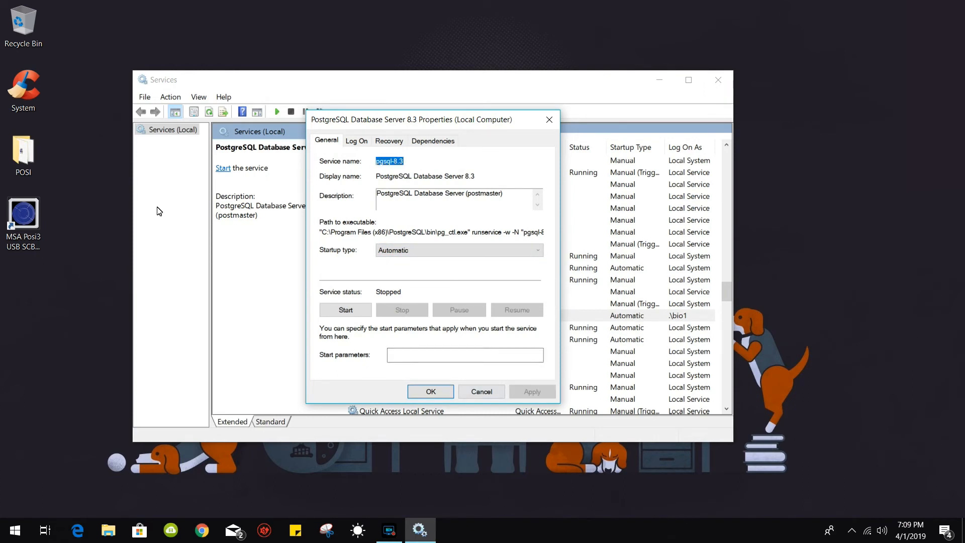
click(345, 310)
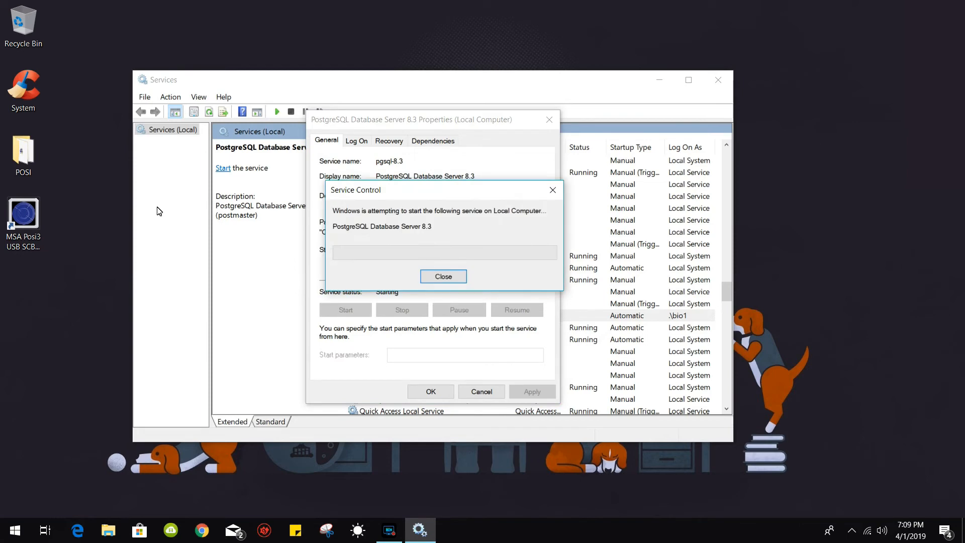
click(443, 275)
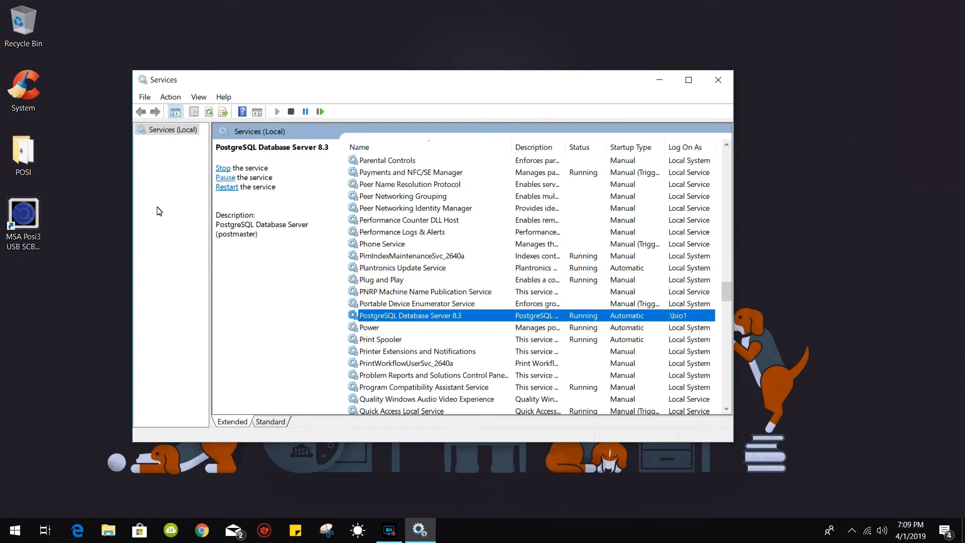
mouse_move(718, 80)
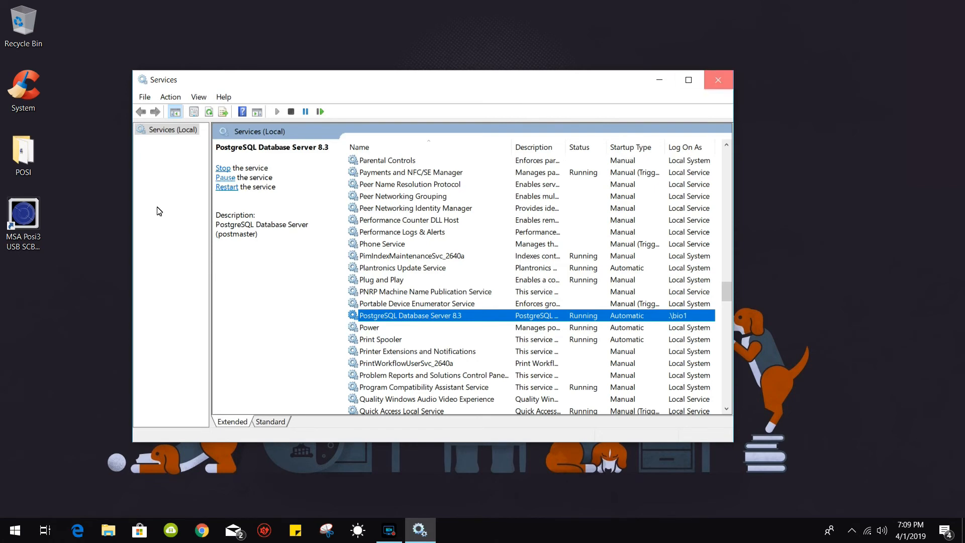
click(718, 79)
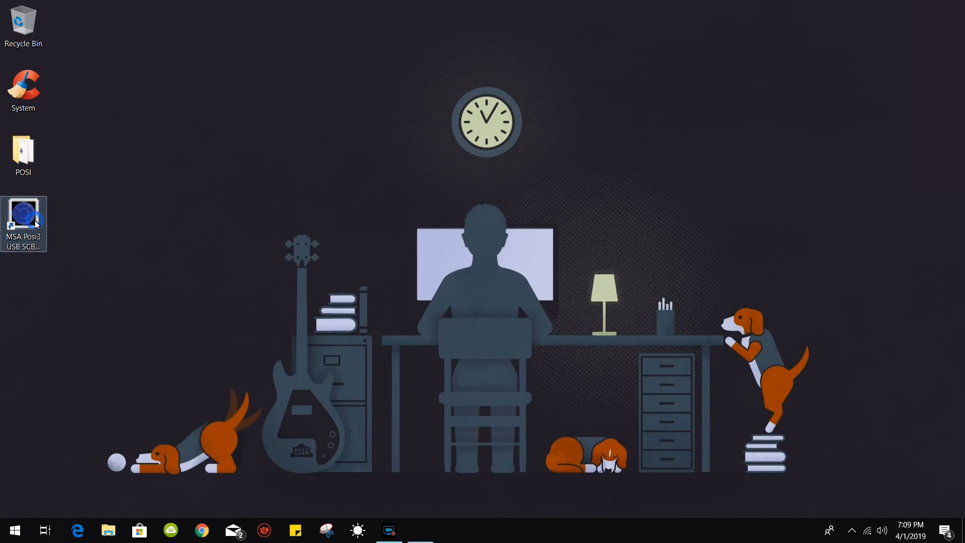
double_click(23, 218)
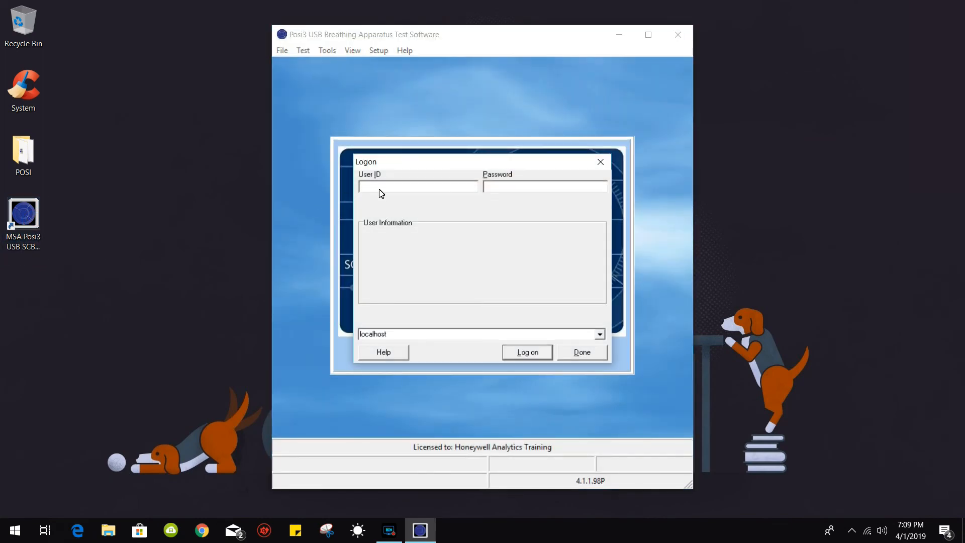
text(Se)
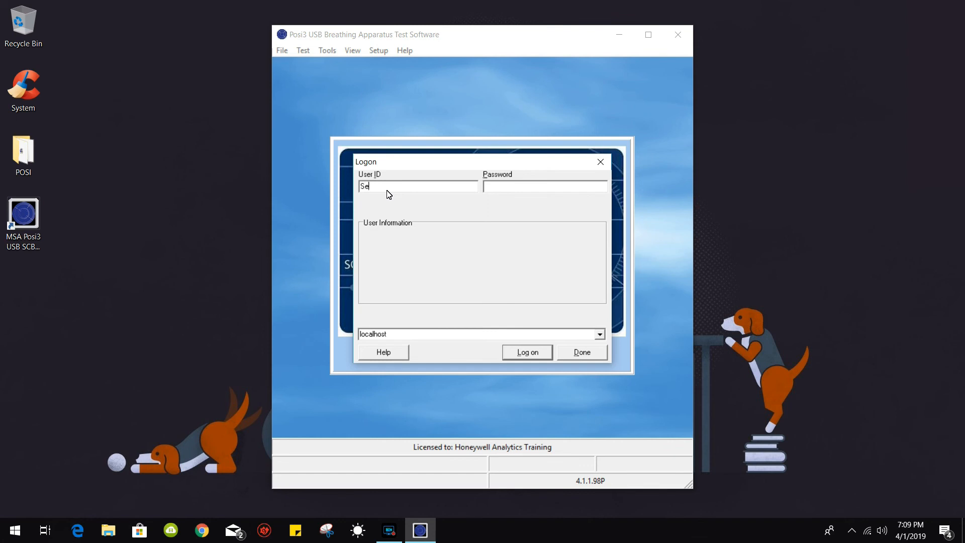
text(tup)
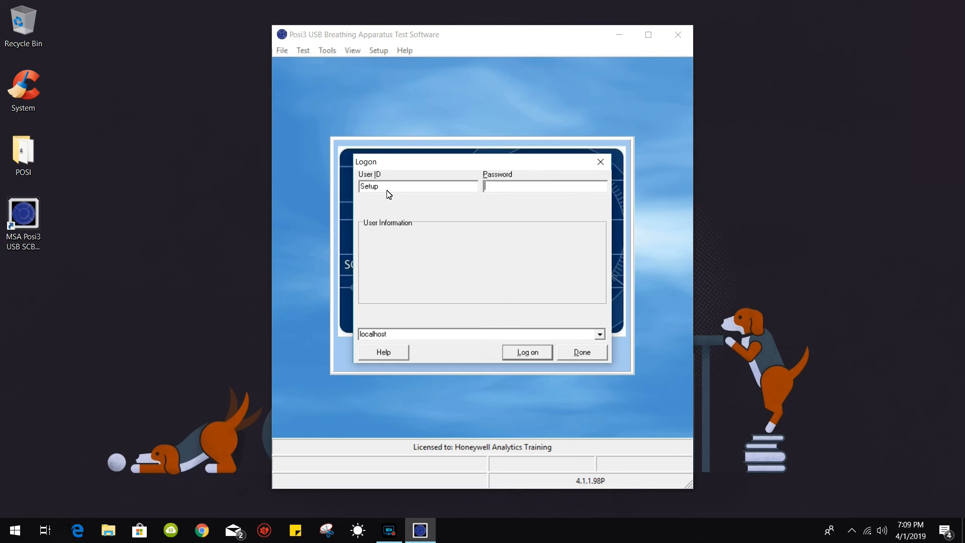
text(password)
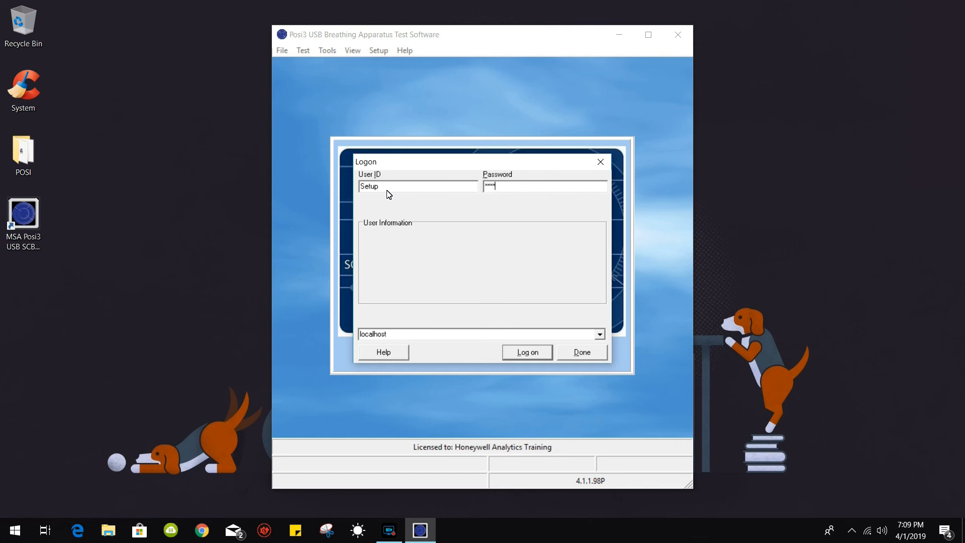
click(526, 352)
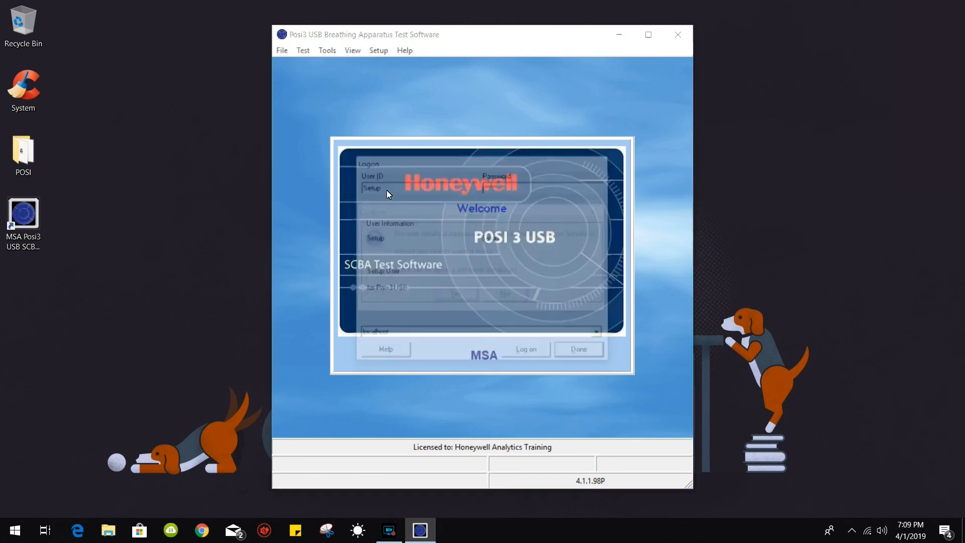
click(525, 349)
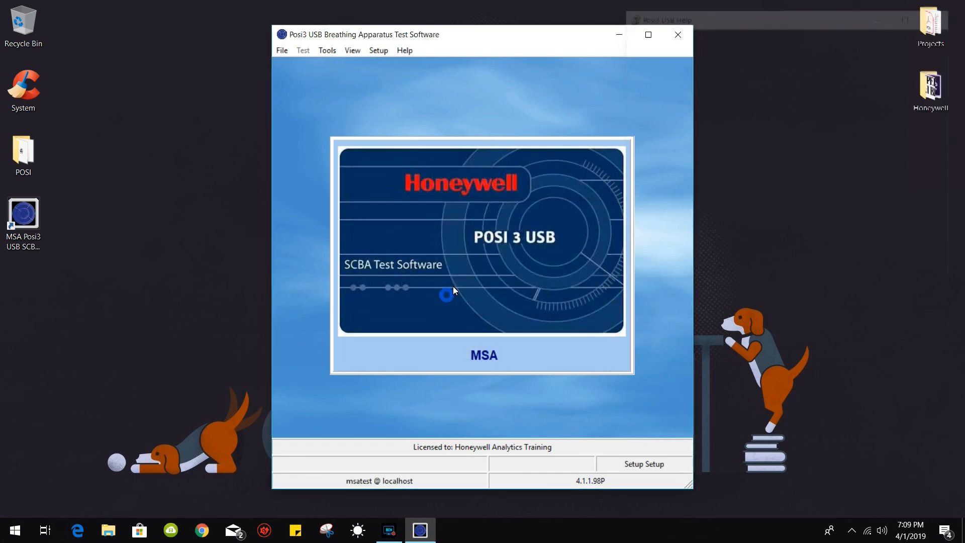